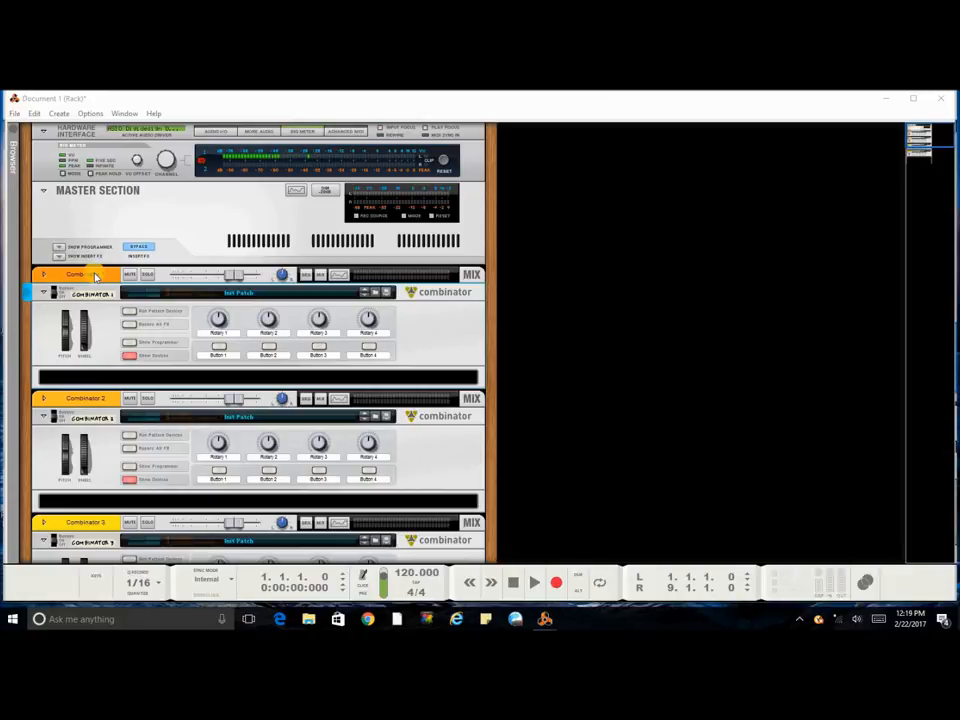
# Rename the first Combinator in the rack to 'Master Fx'
pyautogui.doubleClick(76, 274)
pyautogui.write('master fxs')
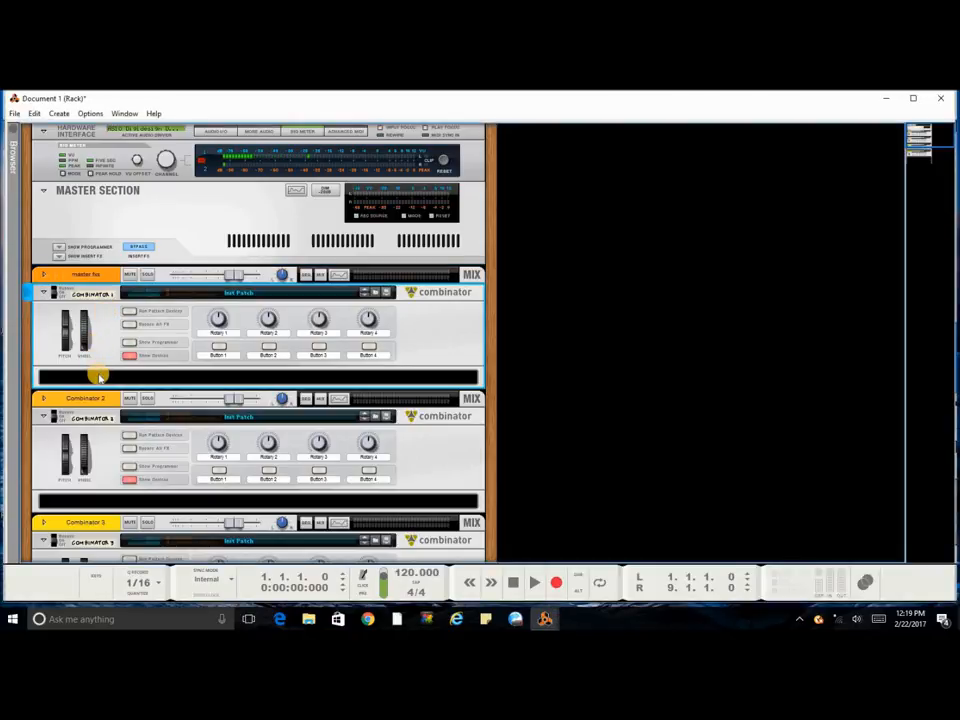
# Insert an MClass Equalizer into the first Combinator via its device context menu
pyautogui.rightClick(100, 376)
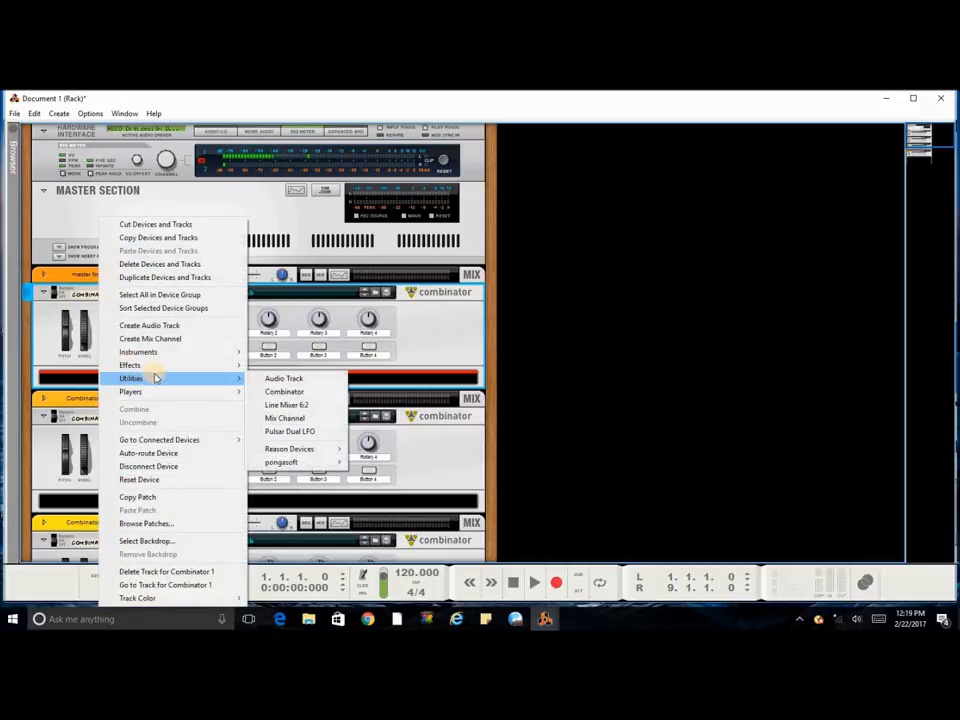
pyautogui.moveTo(130, 364)
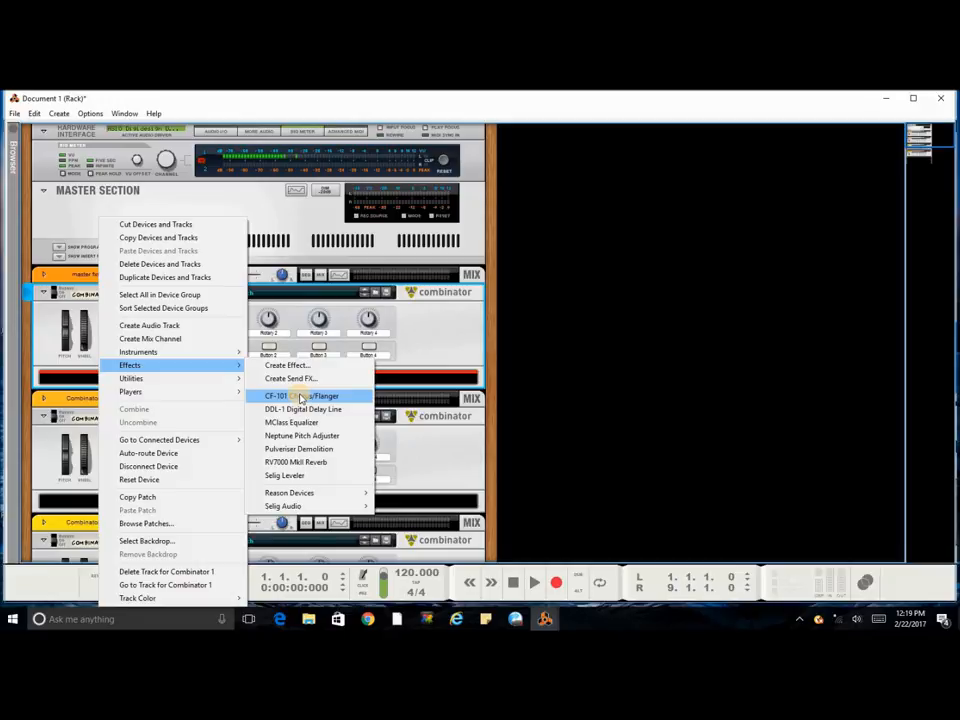
pyautogui.moveTo(300, 422)
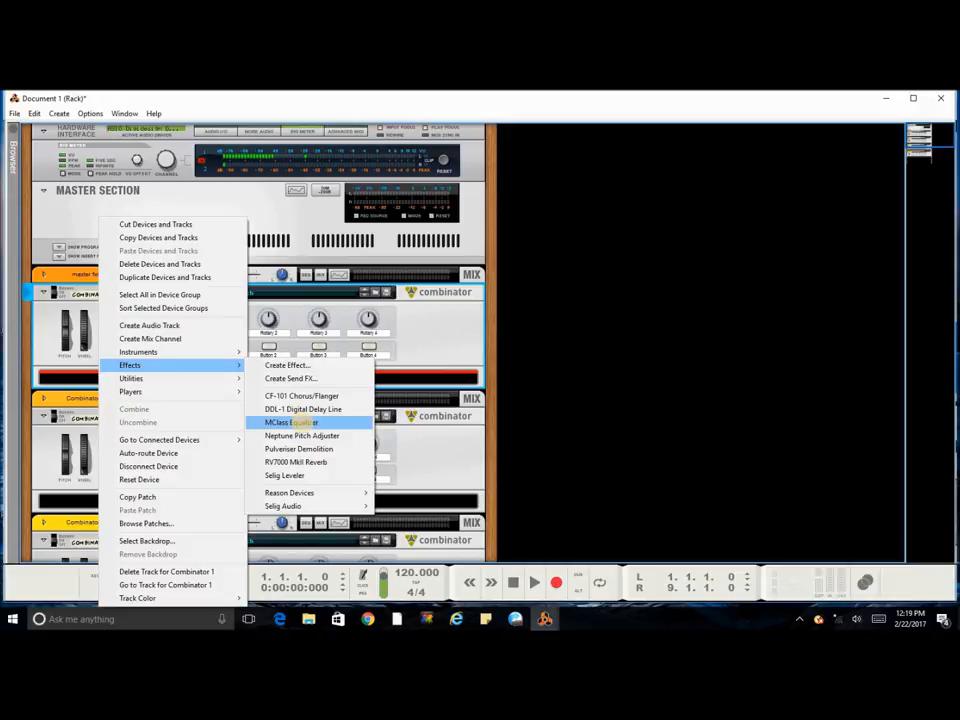
pyautogui.click(288, 422)
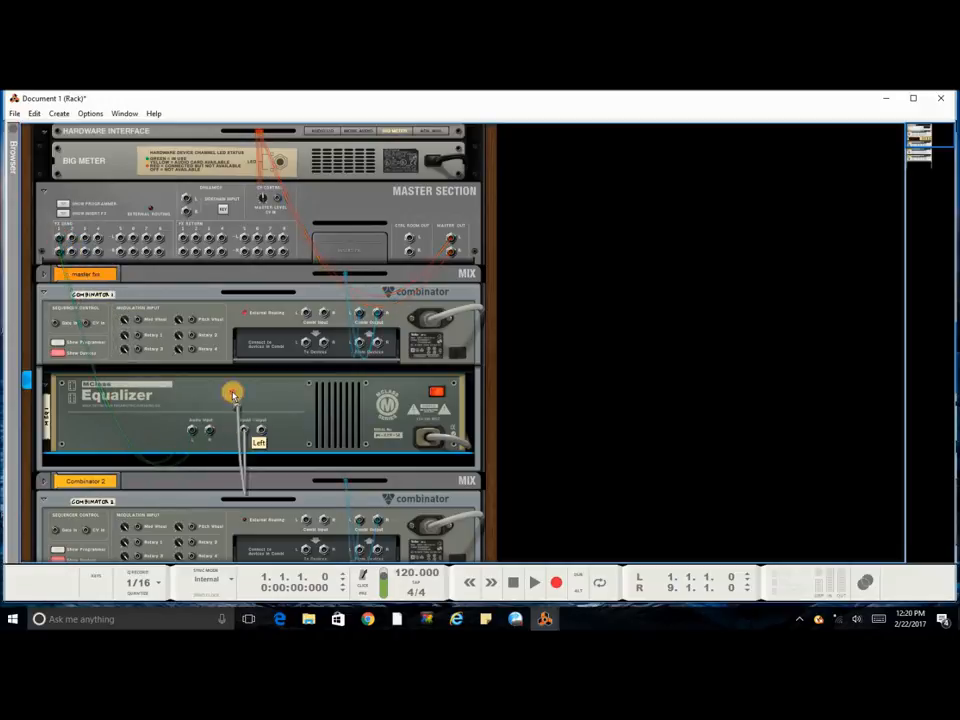
# Cable the MClass Equalizer to the master section's Send Out in the rear rack view
pyautogui.moveTo(232, 392); pyautogui.dragTo(184, 236)
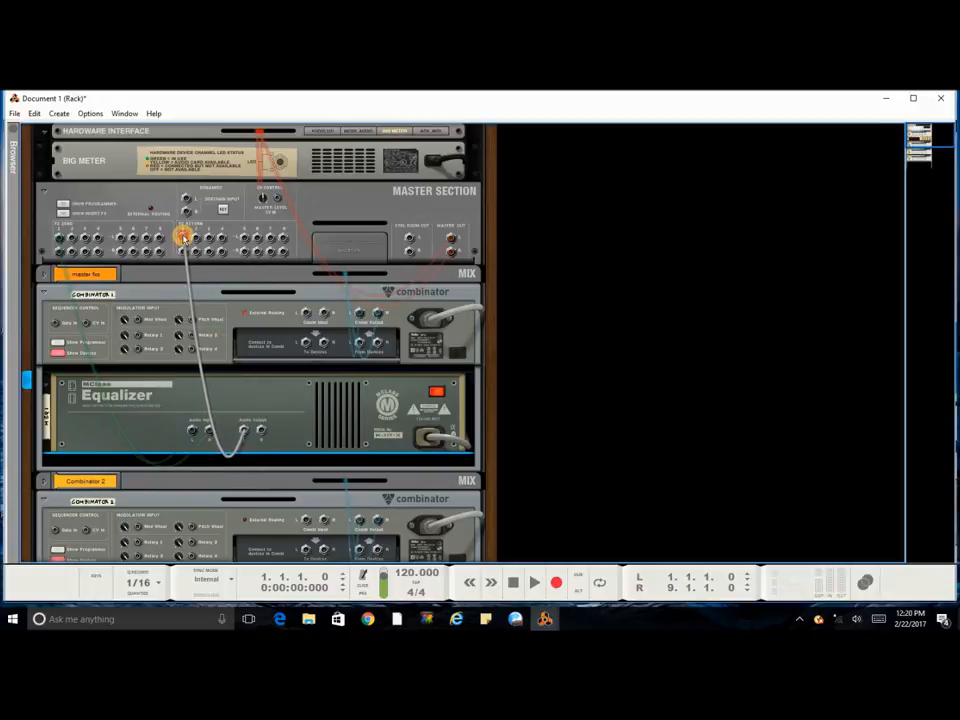